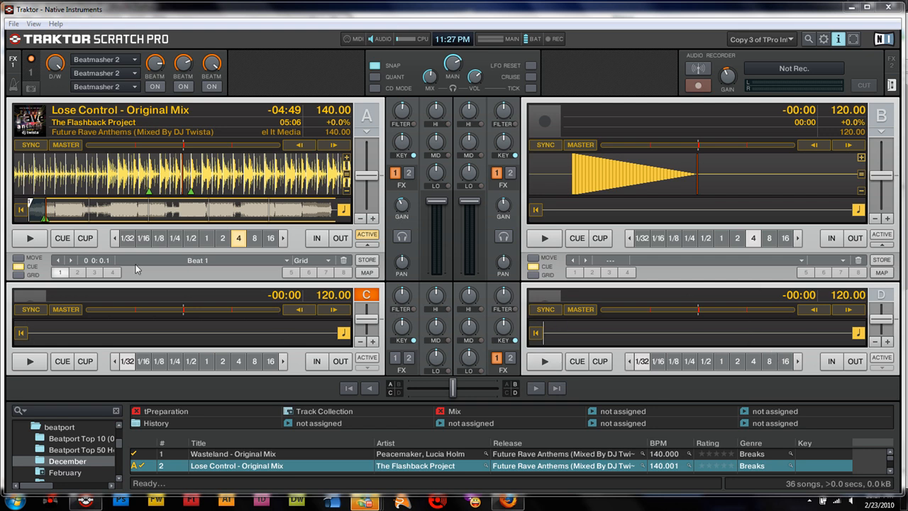
Step: Reveal the File menu's application options
{"action": "left_click", "coordinate": [12, 22]}
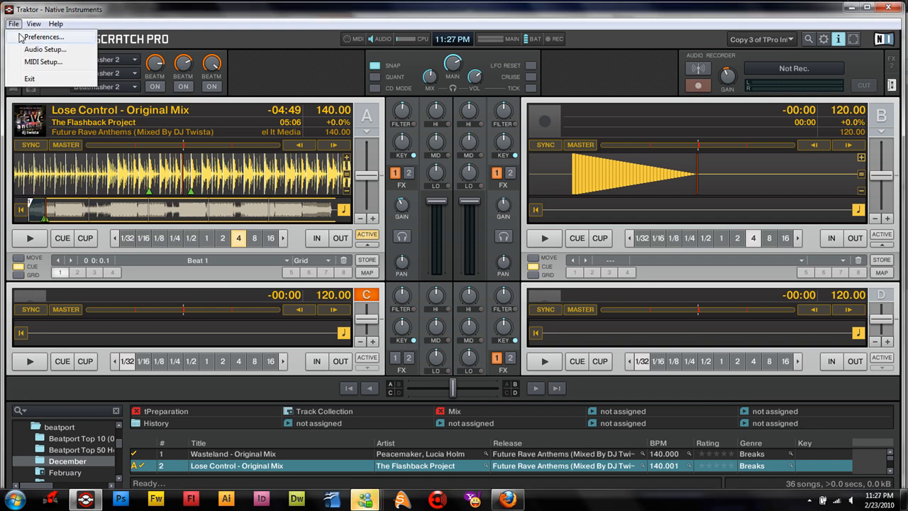
Step: Bring up Preferences on the Deck Details page
{"action": "left_click", "coordinate": [44, 37]}
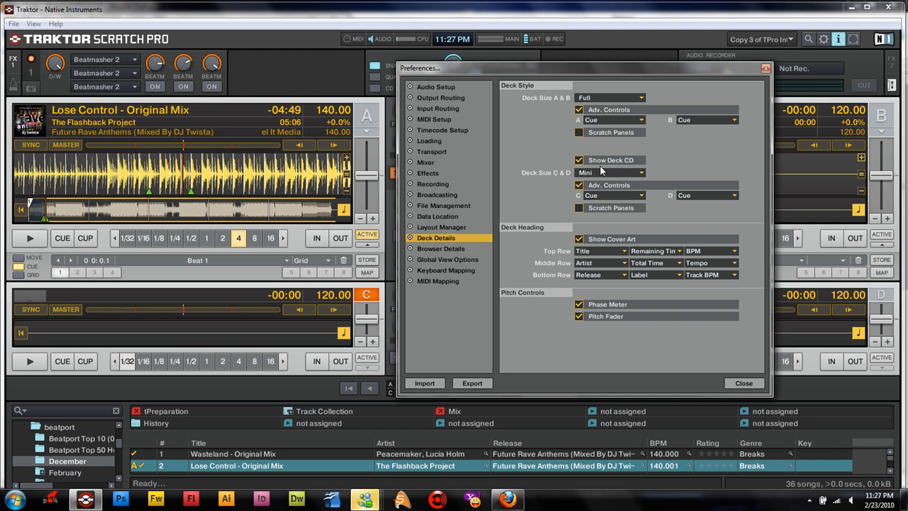
{"action": "mouse_move", "coordinate": [641, 340]}
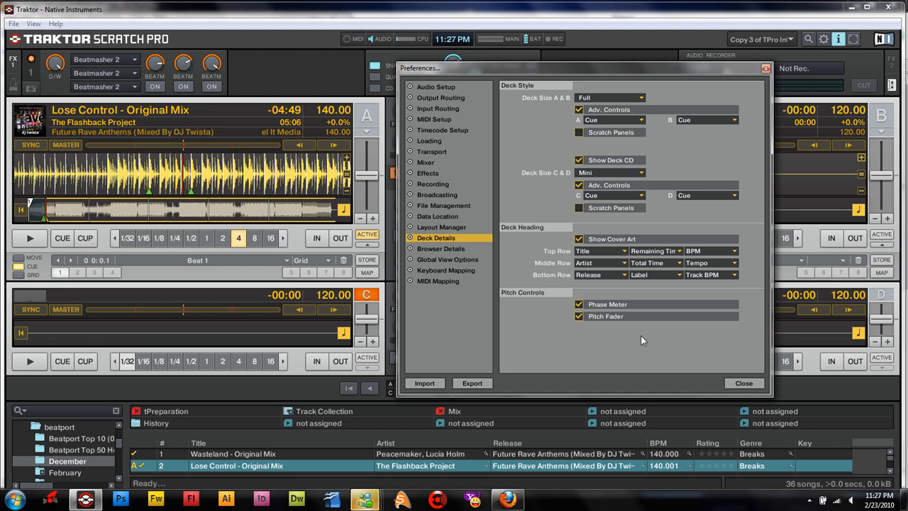
{"action": "mouse_move", "coordinate": [619, 346]}
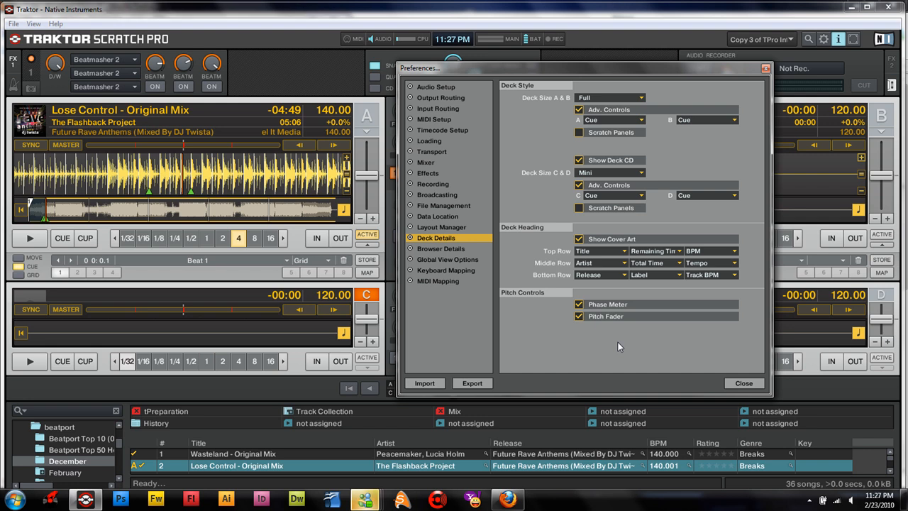
{"action": "mouse_move", "coordinate": [625, 320]}
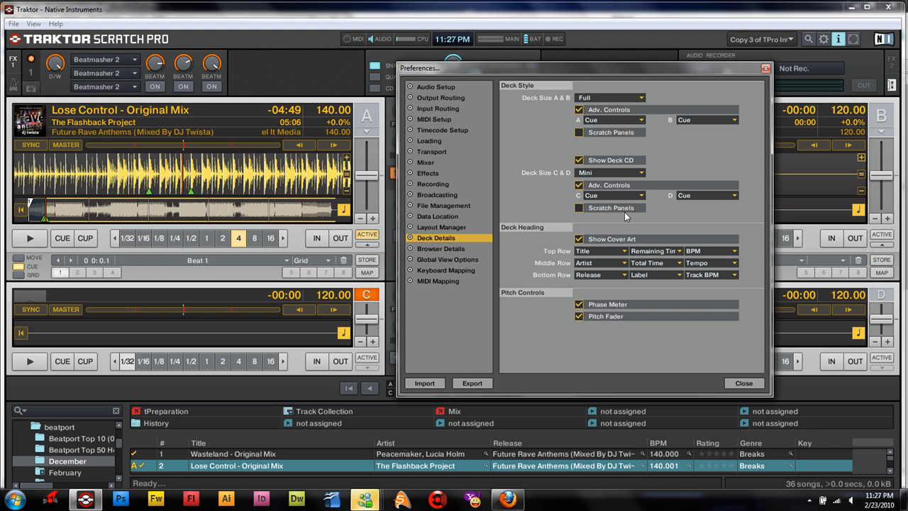
{"action": "mouse_move", "coordinate": [673, 315]}
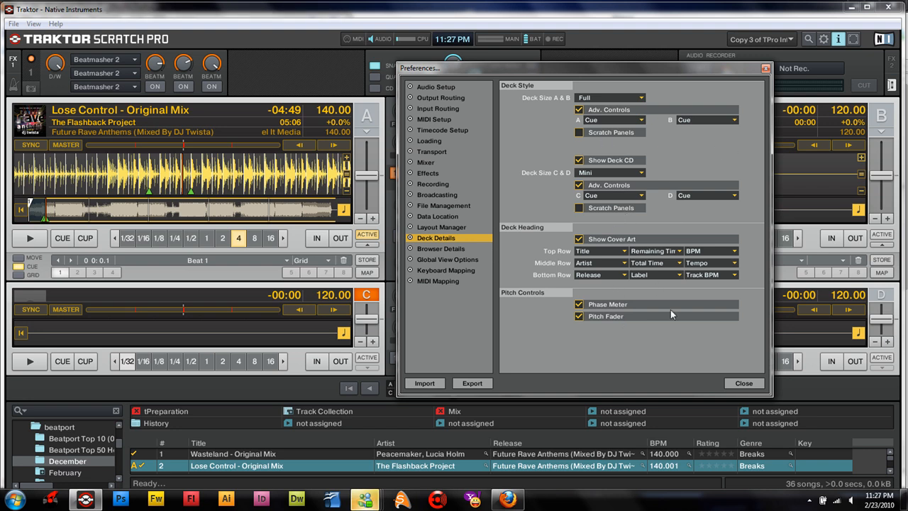
{"action": "mouse_move", "coordinate": [650, 383]}
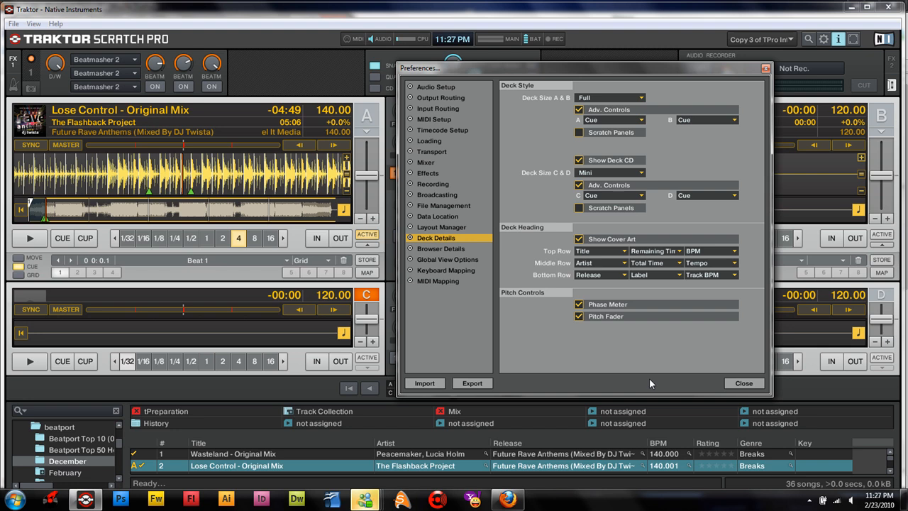
{"action": "mouse_move", "coordinate": [610, 174]}
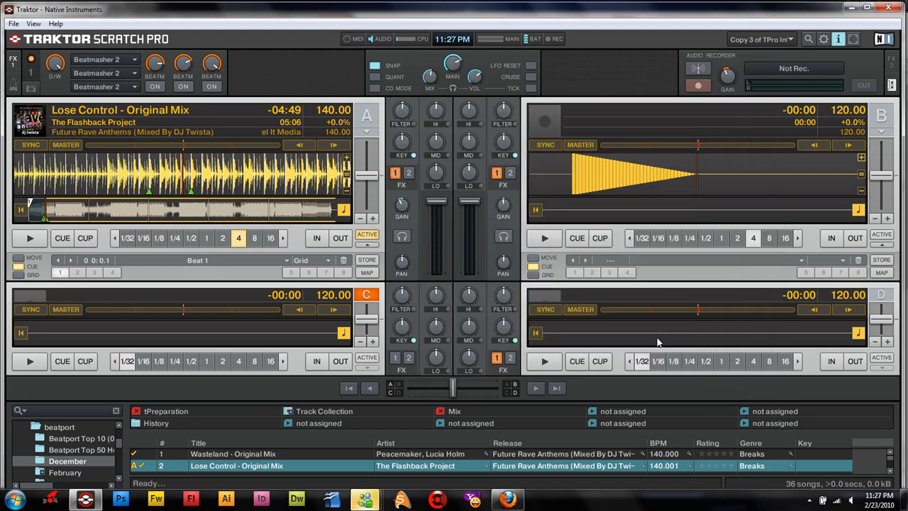
{"action": "mouse_move", "coordinate": [666, 346]}
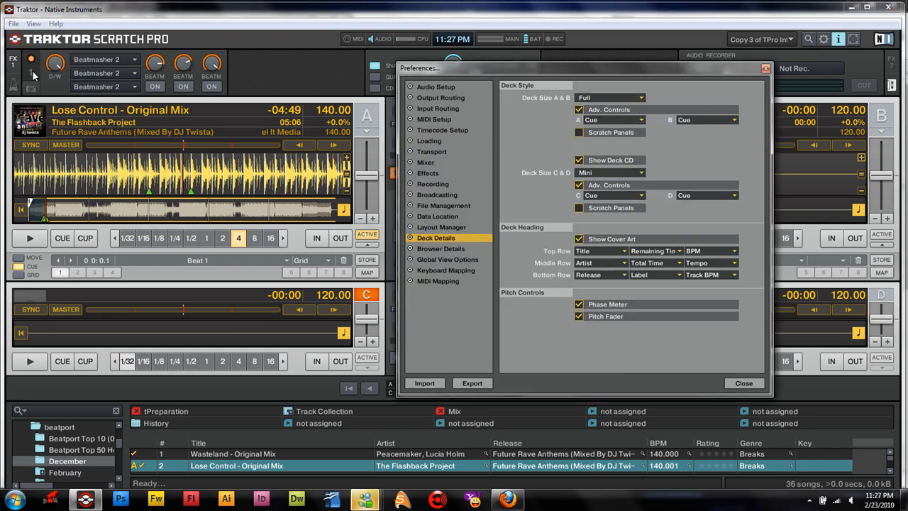
Step: Set Input Channel C to Microphone Array In 0 / In 1 and close Preferences
{"action": "left_click", "coordinate": [437, 108]}
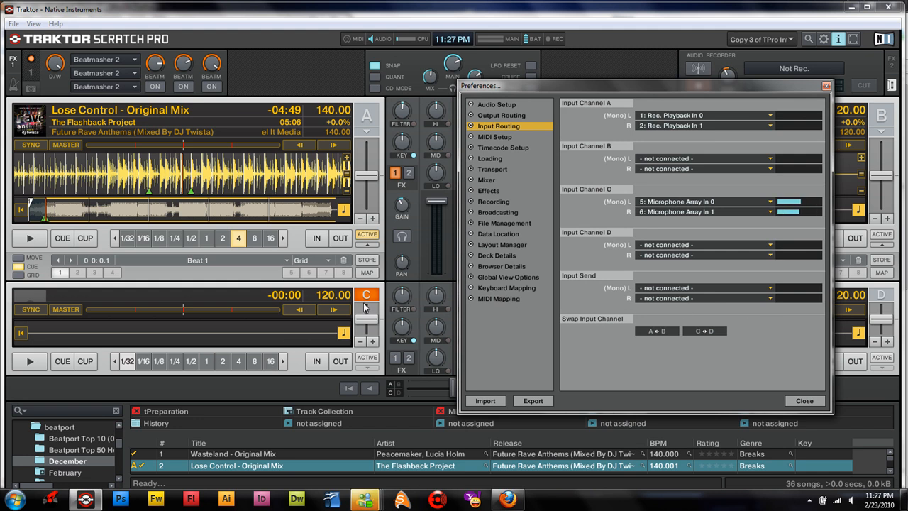
{"action": "mouse_move", "coordinate": [616, 193]}
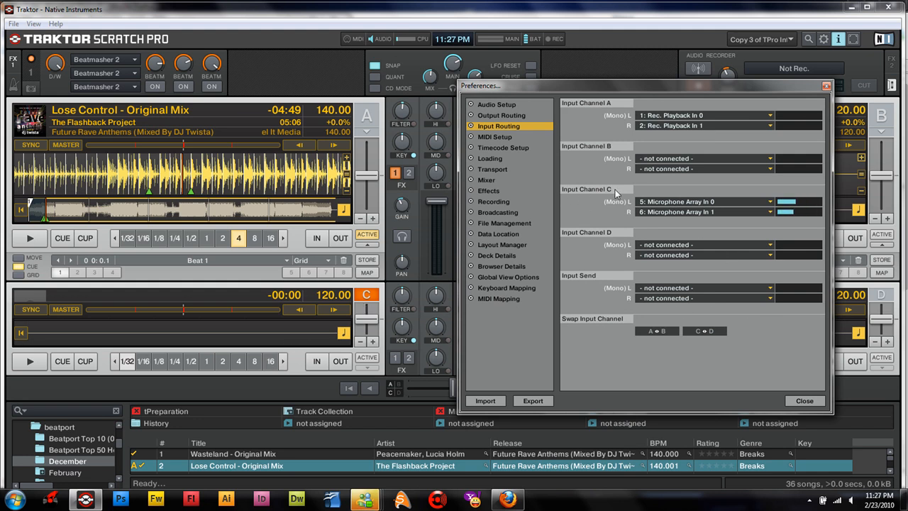
{"action": "left_click", "coordinate": [702, 201]}
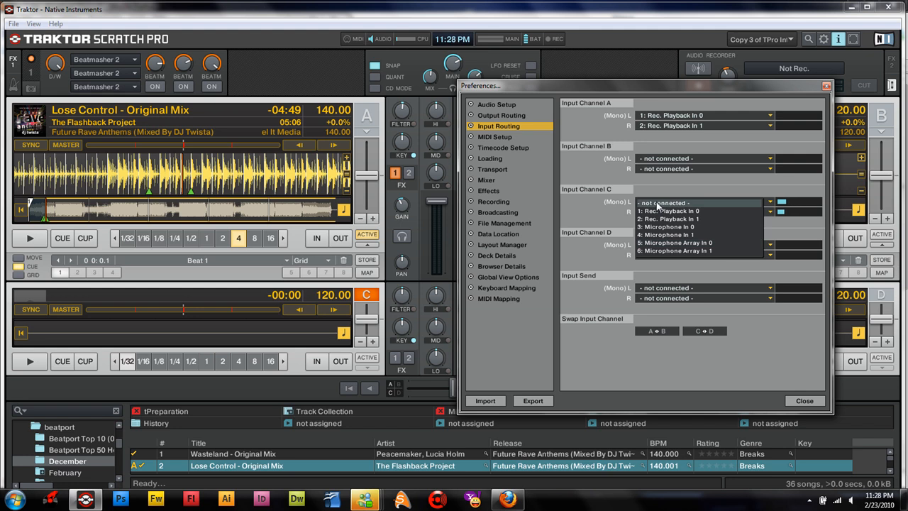
{"action": "mouse_move", "coordinate": [692, 247]}
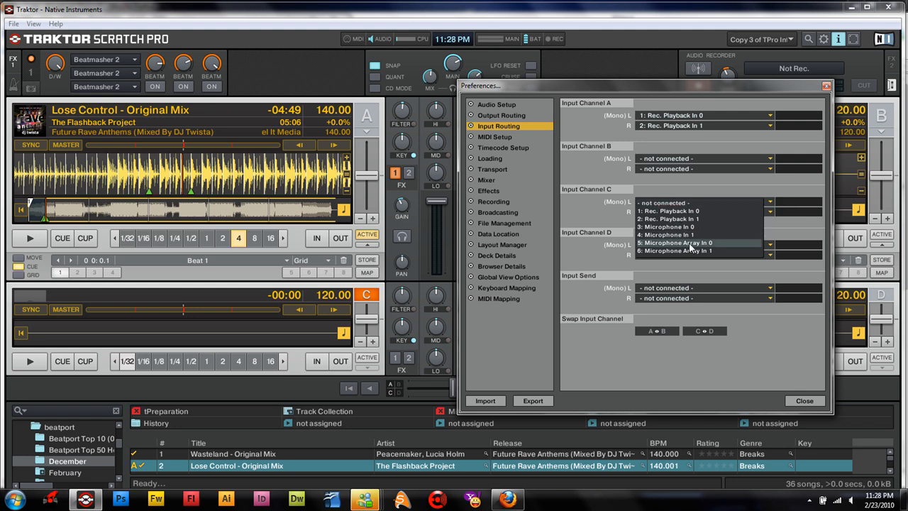
{"action": "left_click", "coordinate": [678, 243]}
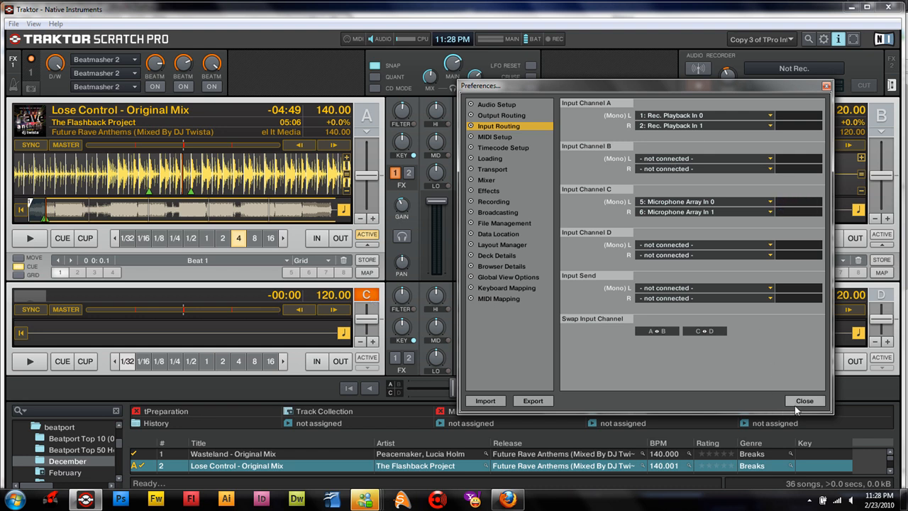
{"action": "left_click", "coordinate": [804, 400]}
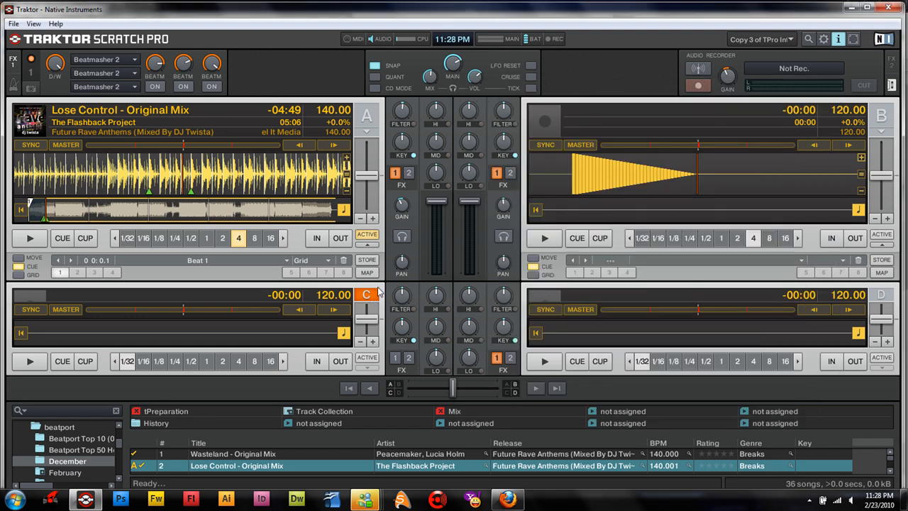
Step: Switch deck C's type to Audio Through for the mic input
{"action": "left_click", "coordinate": [366, 294]}
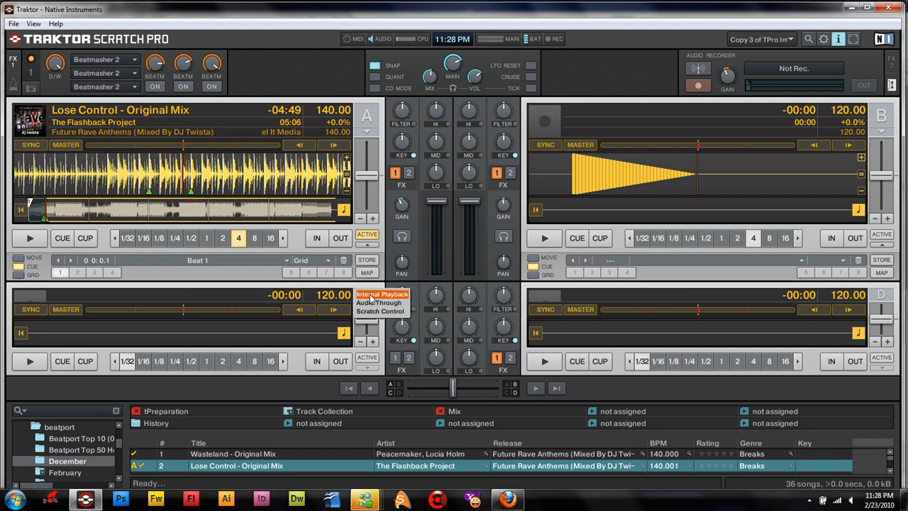
{"action": "mouse_move", "coordinate": [369, 136]}
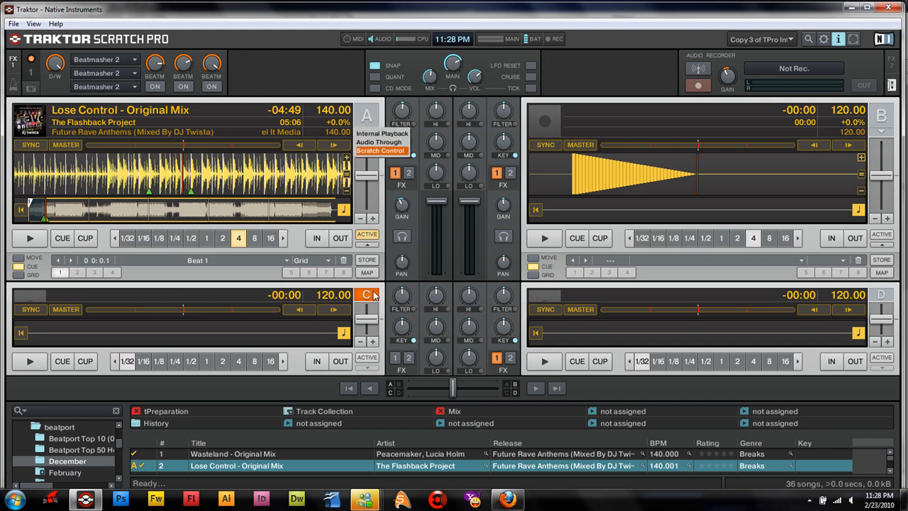
{"action": "left_click", "coordinate": [367, 296]}
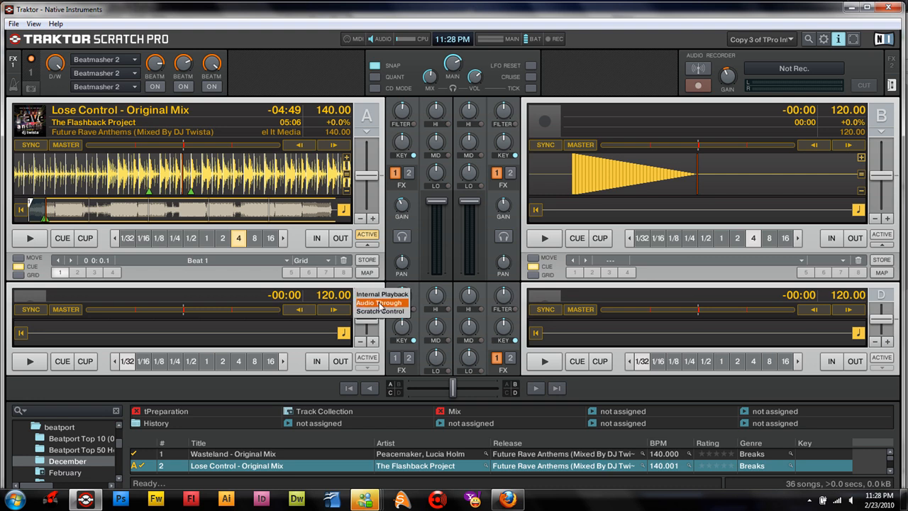
{"action": "left_click", "coordinate": [377, 304]}
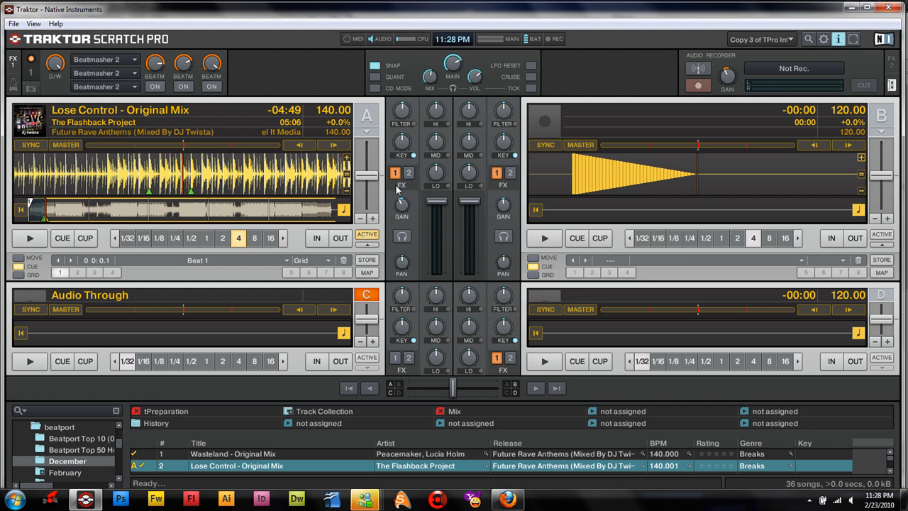
{"action": "mouse_move", "coordinate": [394, 173]}
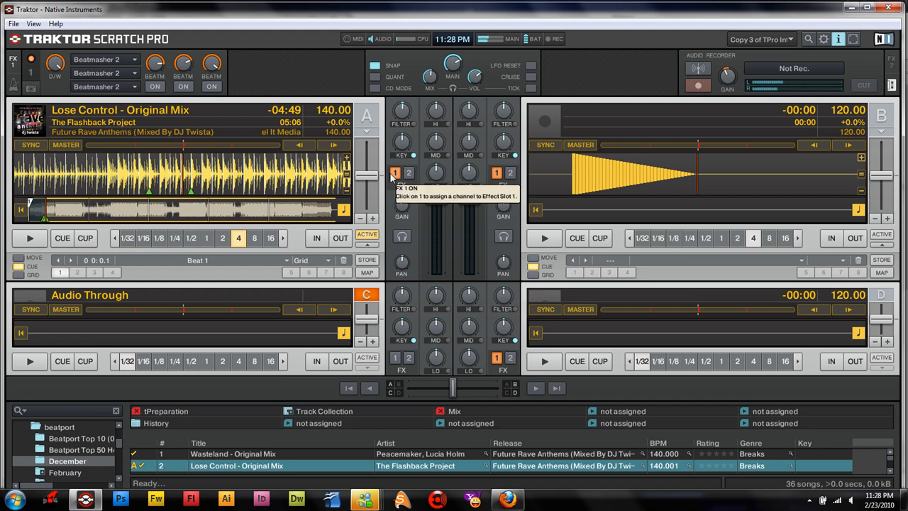